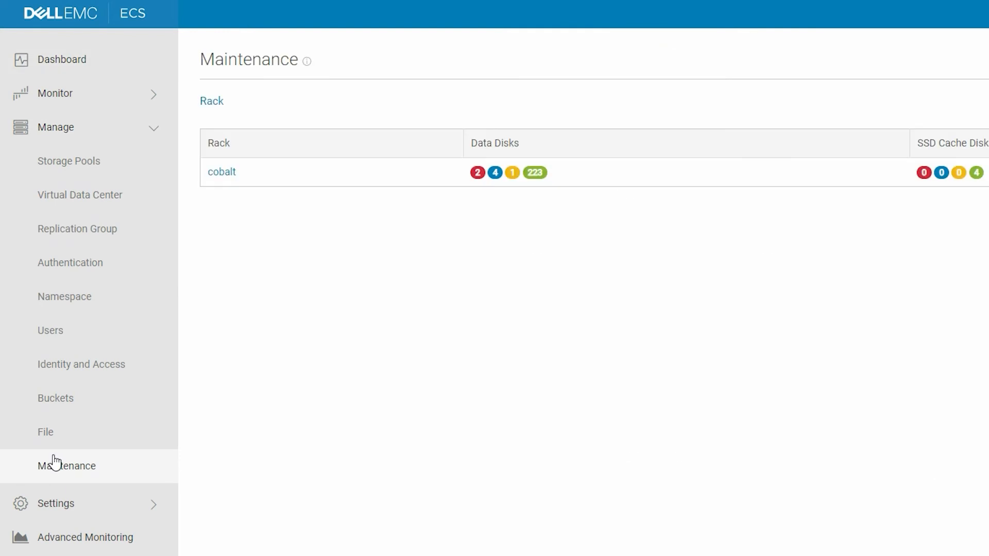
# - Show the cobalt rack's four nodes with their per-node data disk status counts
pyautogui.click(221, 171)
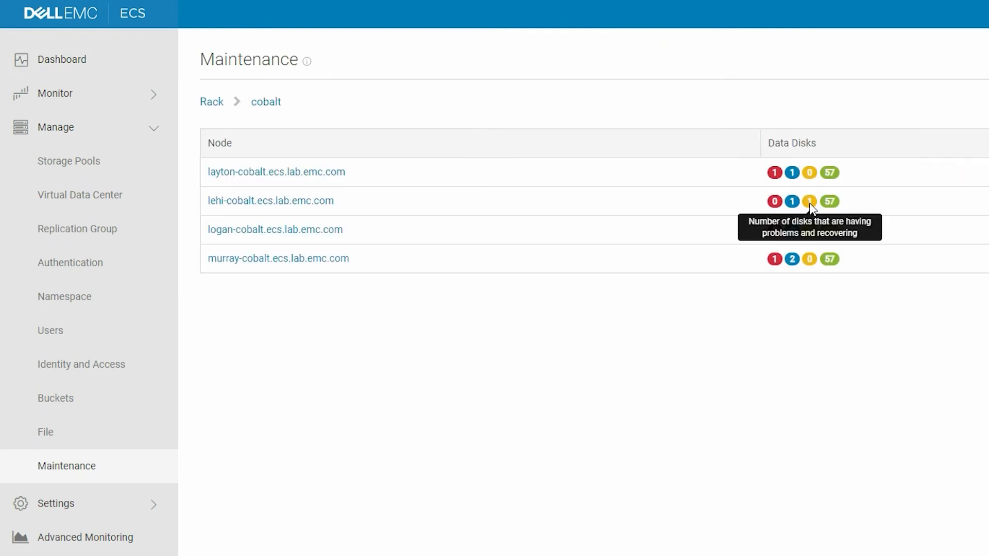